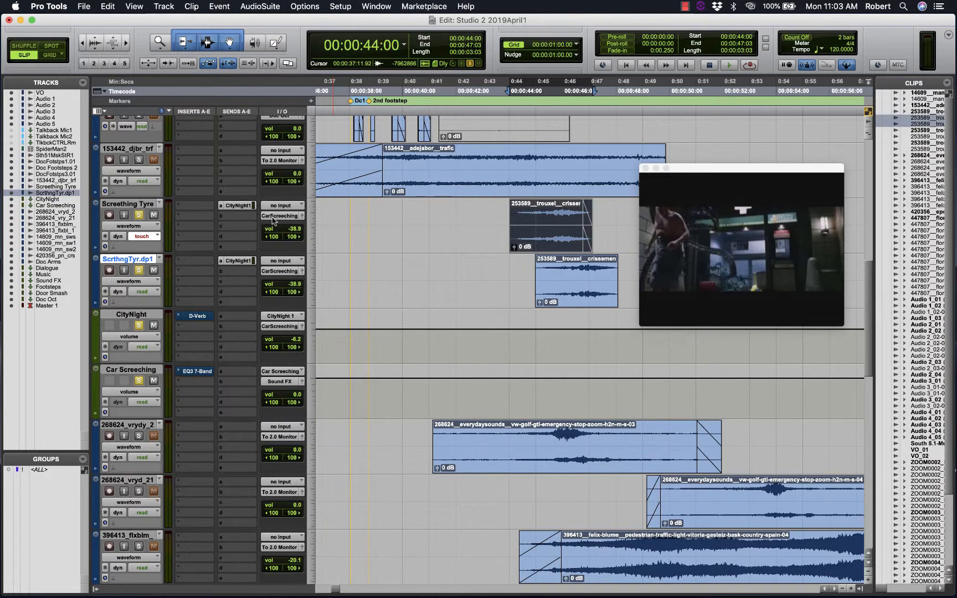
mouse_move(279, 271)
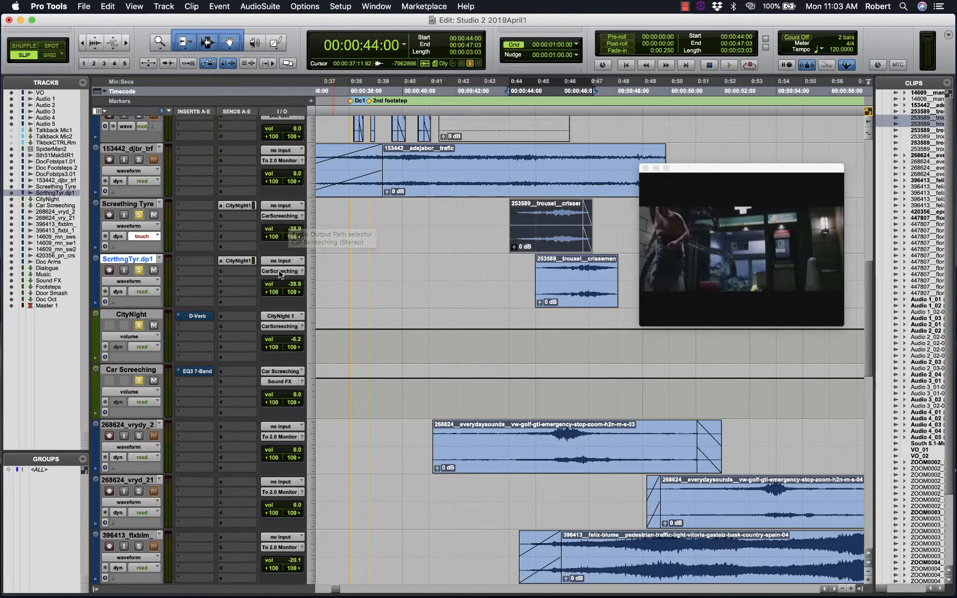
left_click(280, 272)
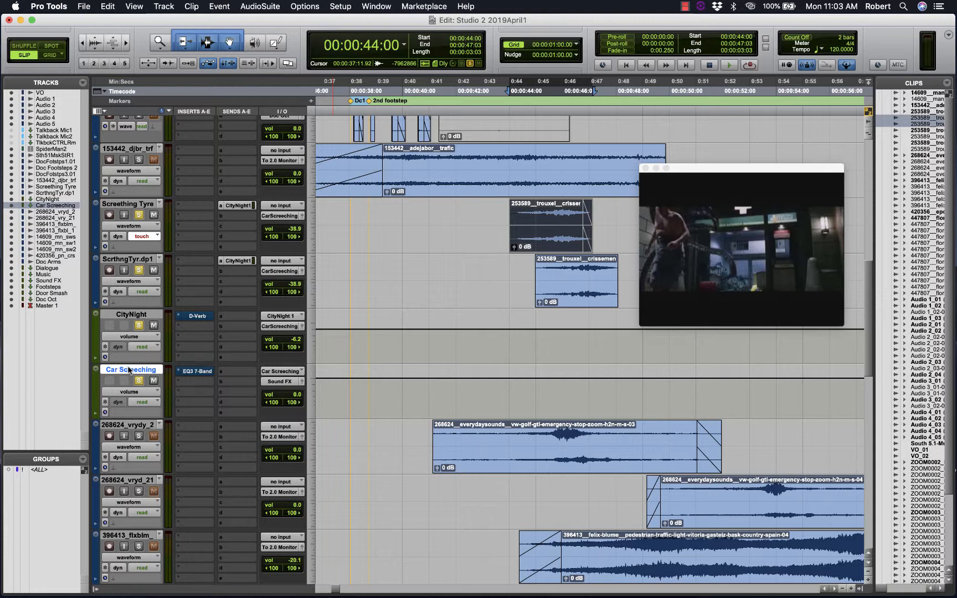
mouse_move(130, 369)
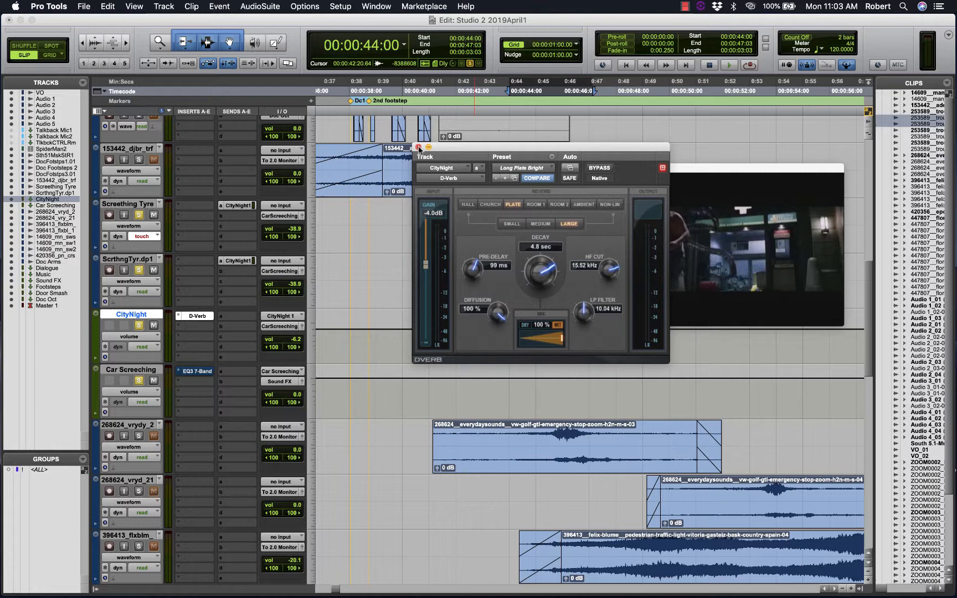
left_click(662, 167)
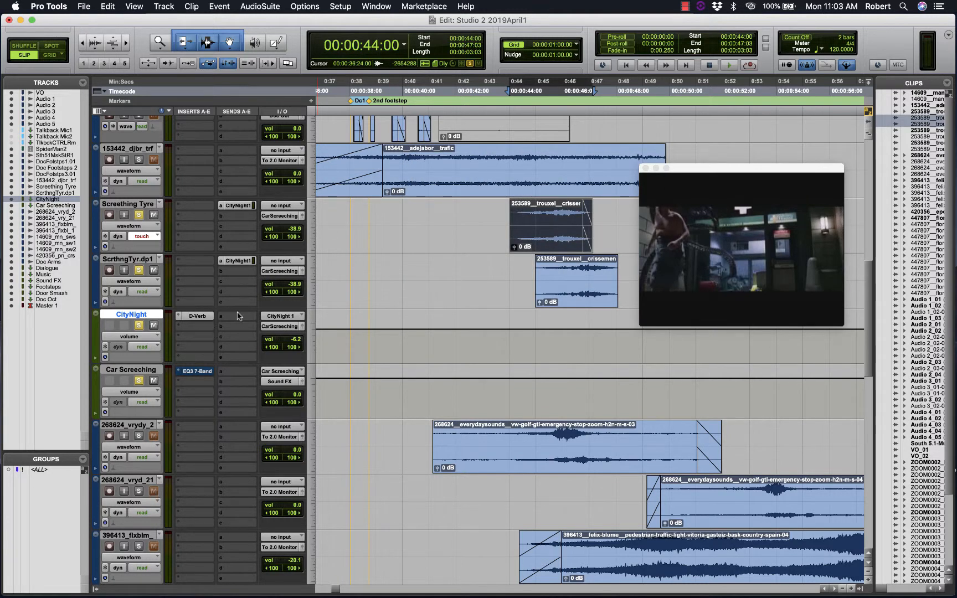
mouse_move(282, 327)
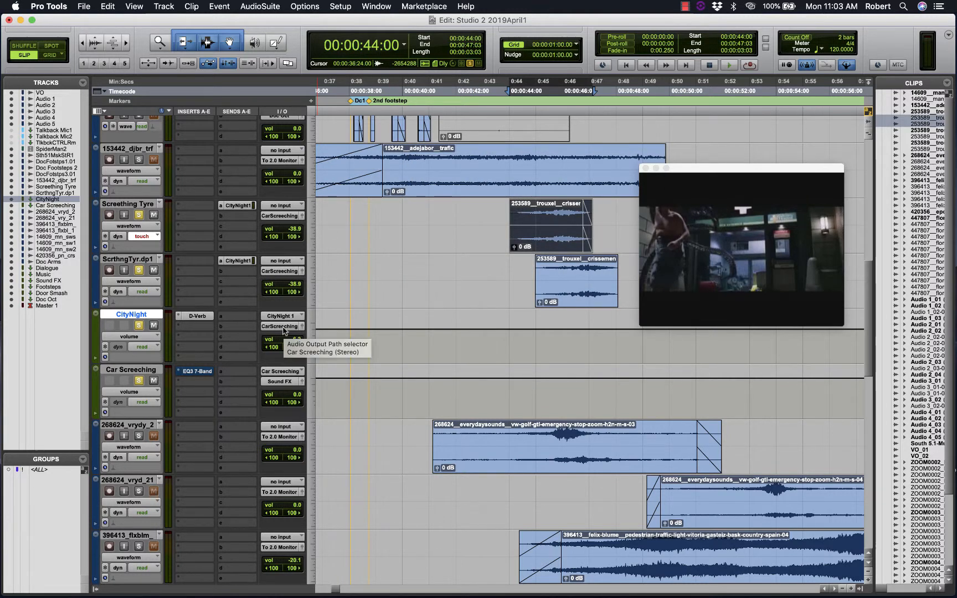